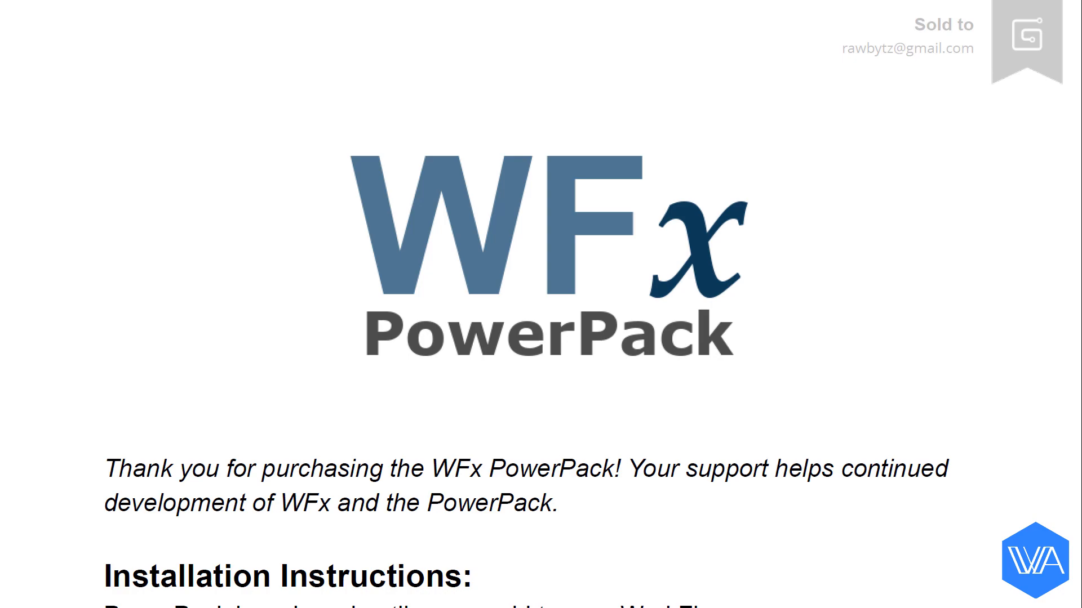
# Review the Helpful Links list, pointing out the tutorial and Slack group links
pyautogui.scroll(-3)
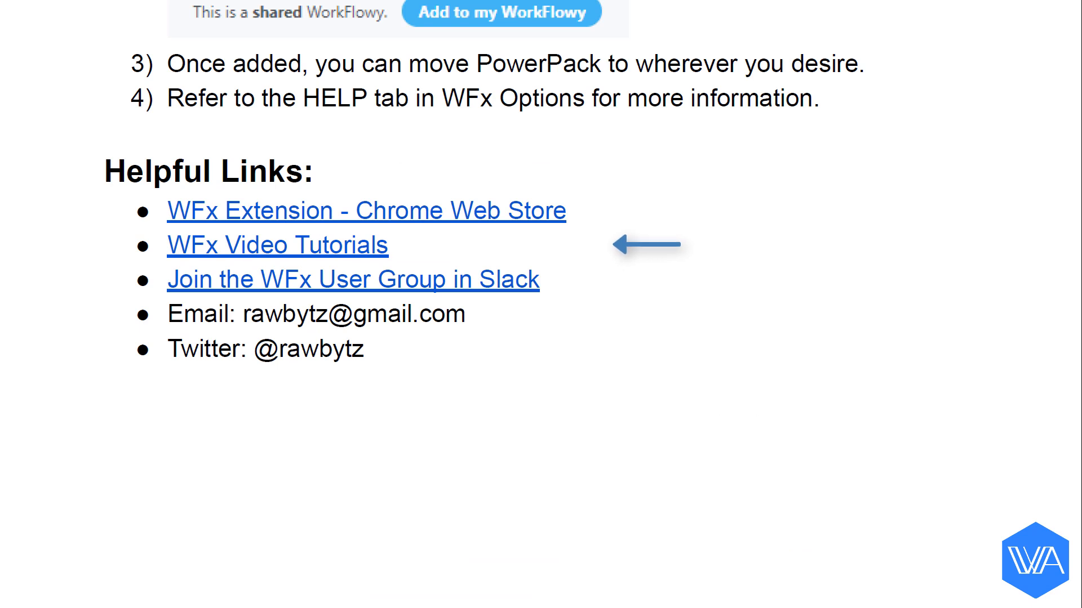
pyautogui.moveTo(590, 562)
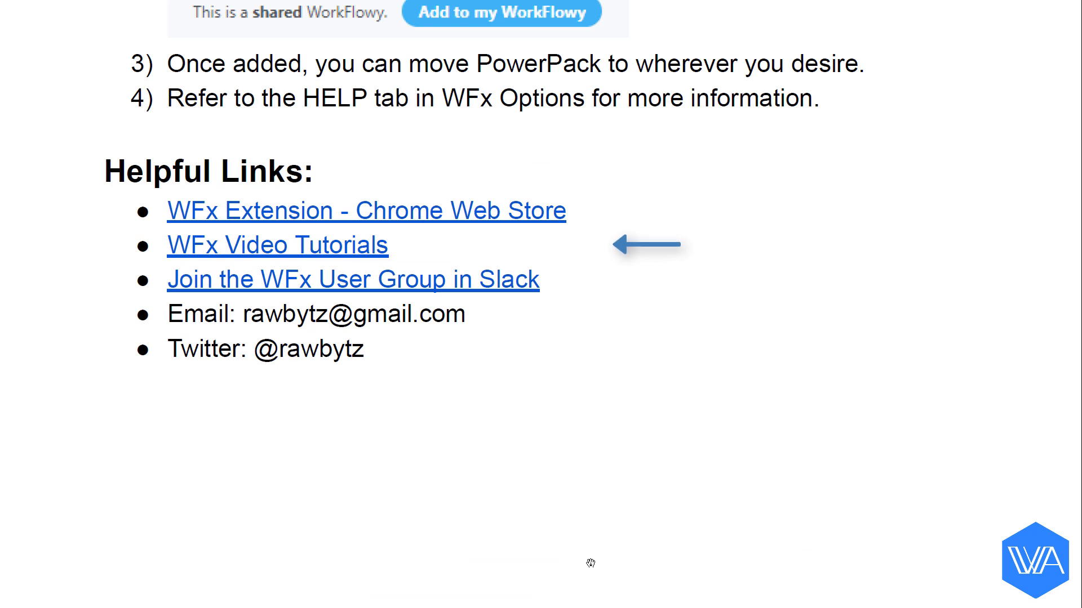
pyautogui.click(278, 244)
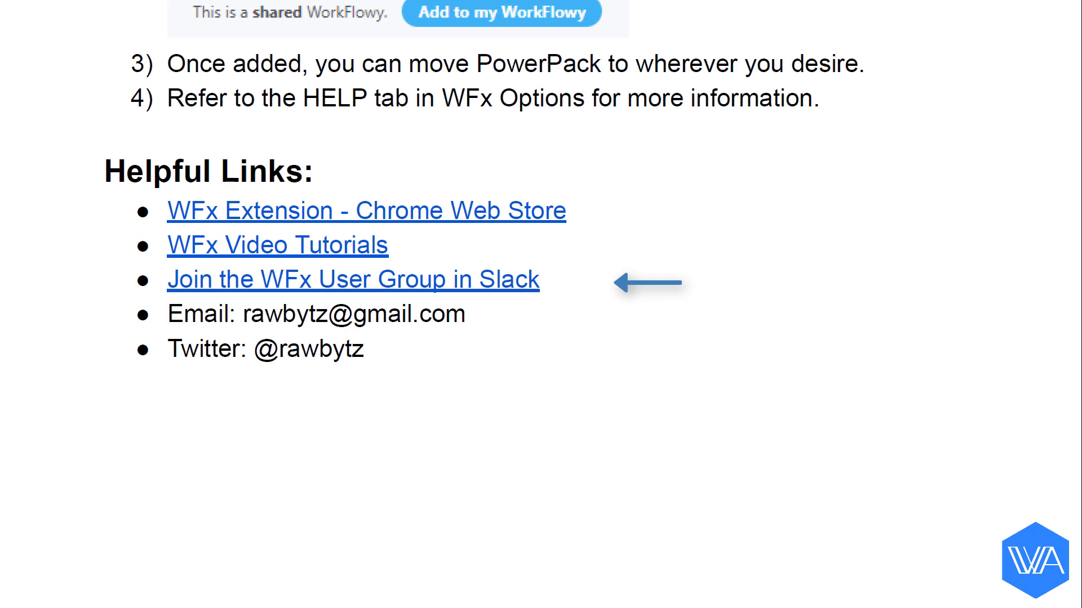
pyautogui.click(352, 280)
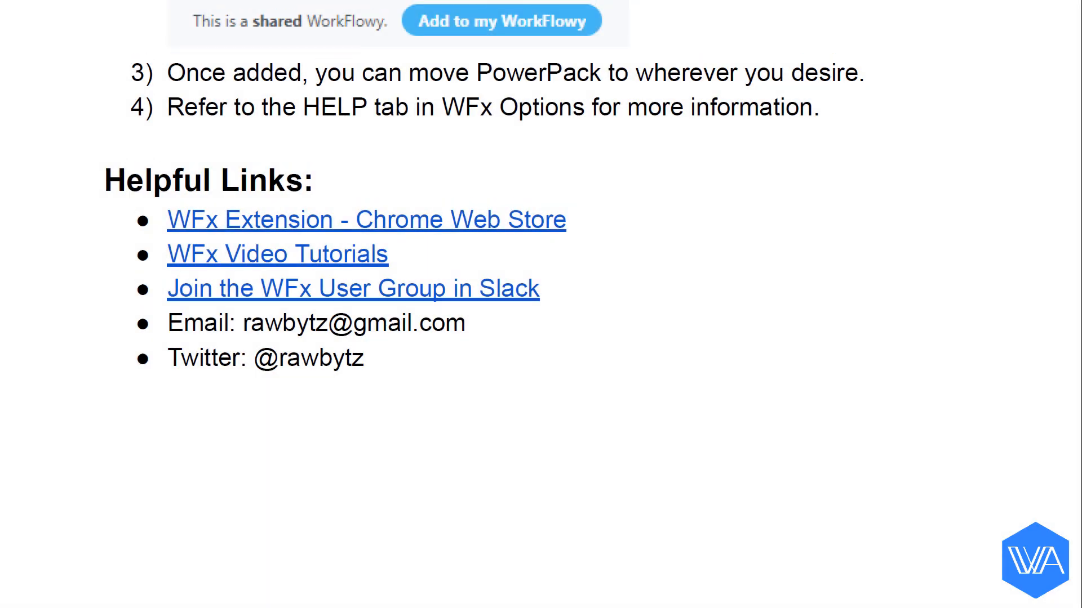
# Follow the Installation Instructions link to the WFx PowerPack shared outline
pyautogui.scroll(-3)
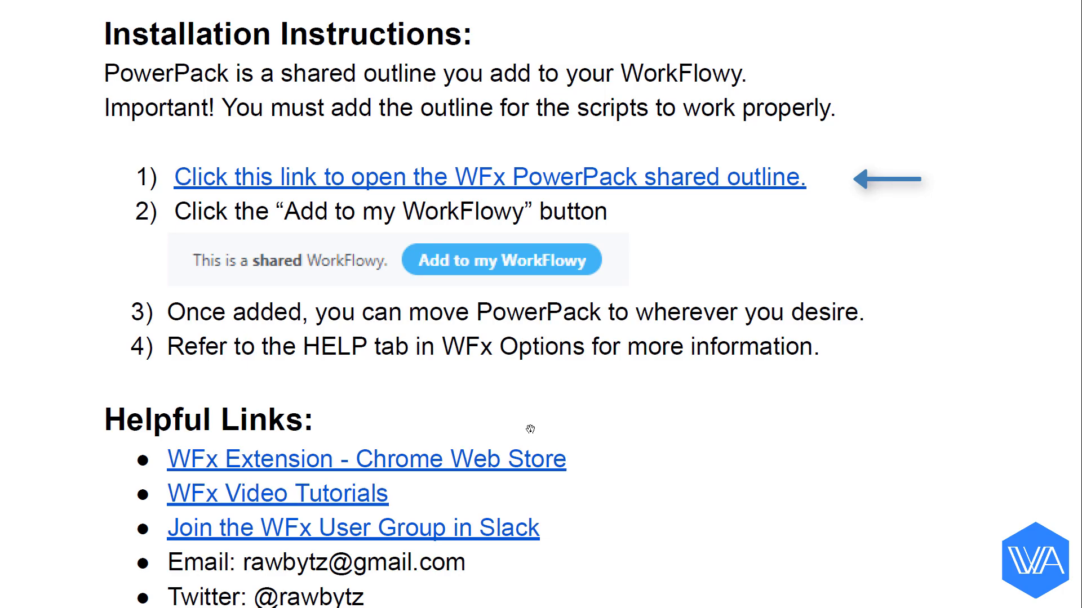
pyautogui.click(491, 177)
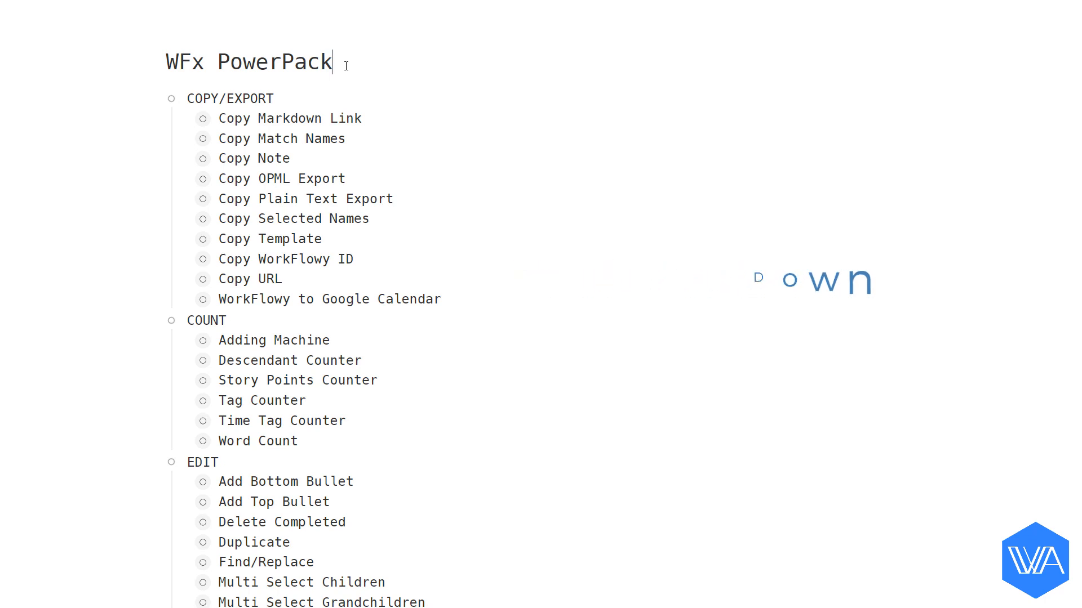
pyautogui.scroll(-3)
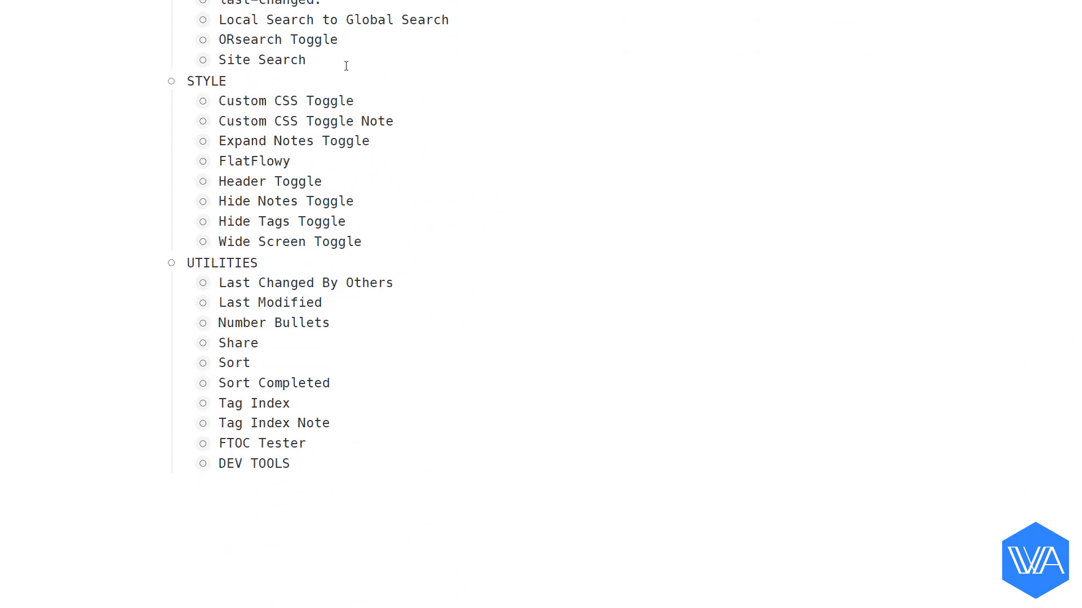
pyautogui.scroll(3)
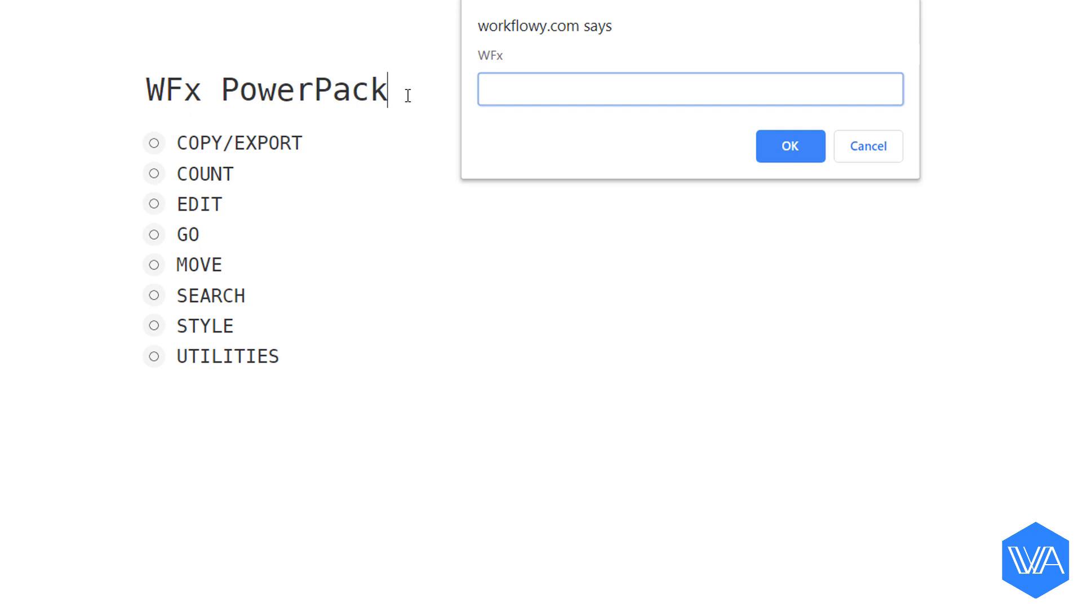
# Run the WFx save-shortcut command and save 'raw' as the PowerPack list shortcut
pyautogui.write('wf')
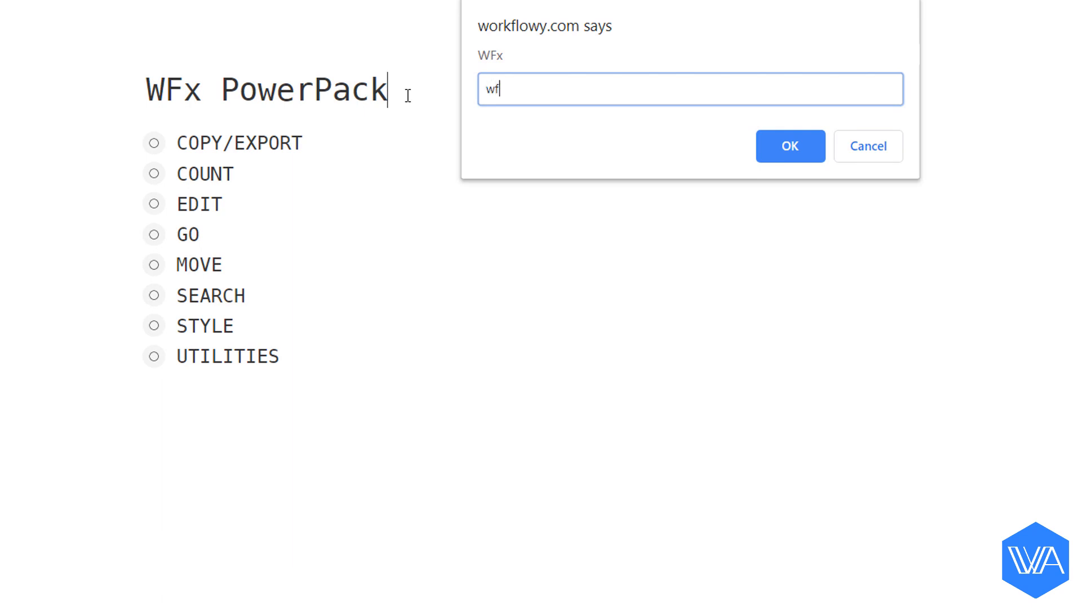
pyautogui.click(789, 146)
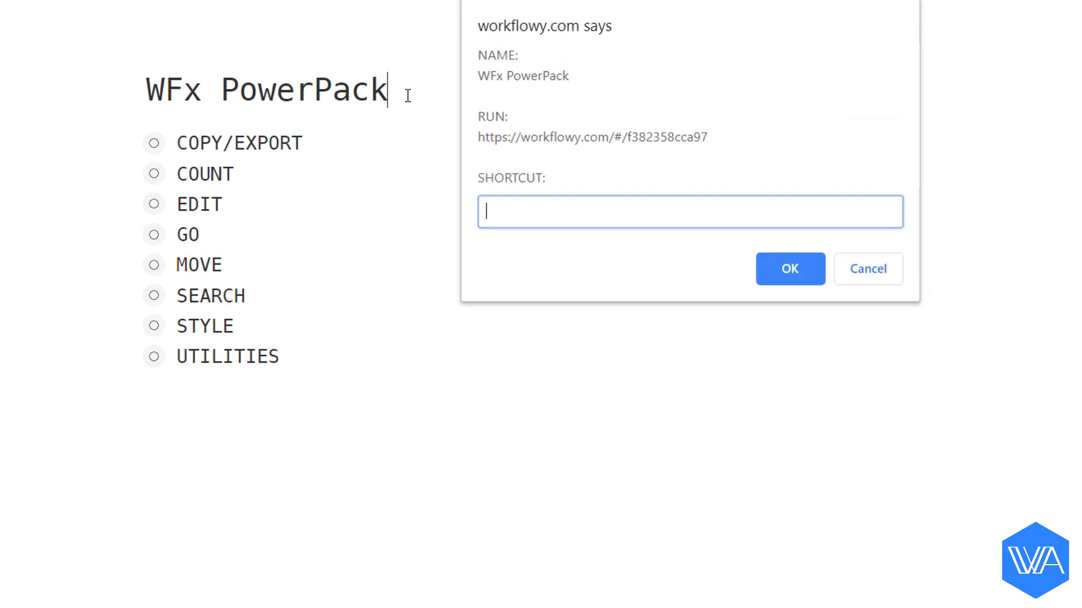
pyautogui.write('raw')
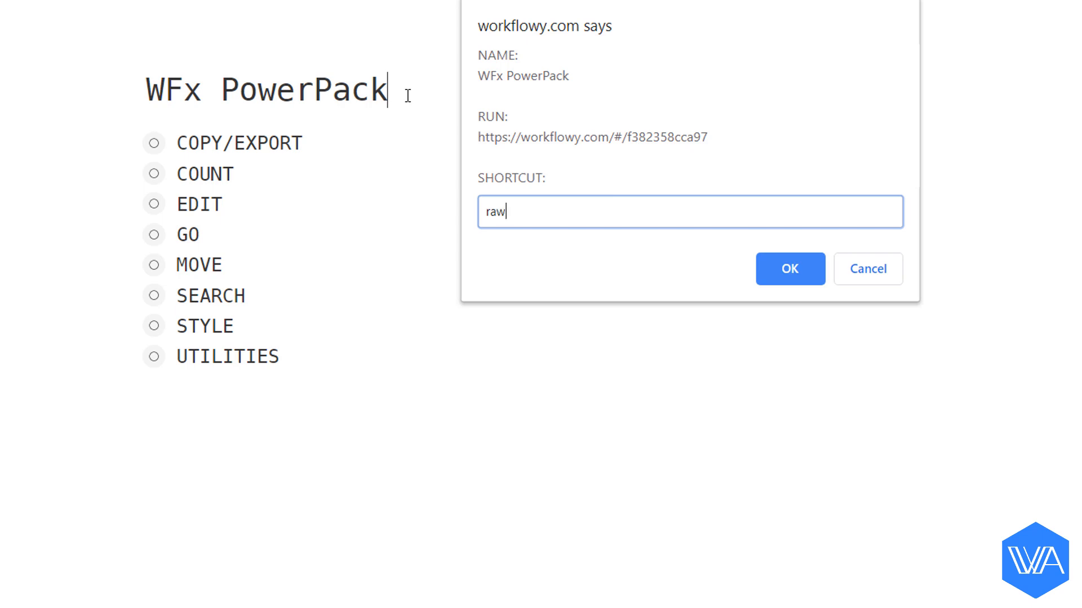
pyautogui.click(788, 268)
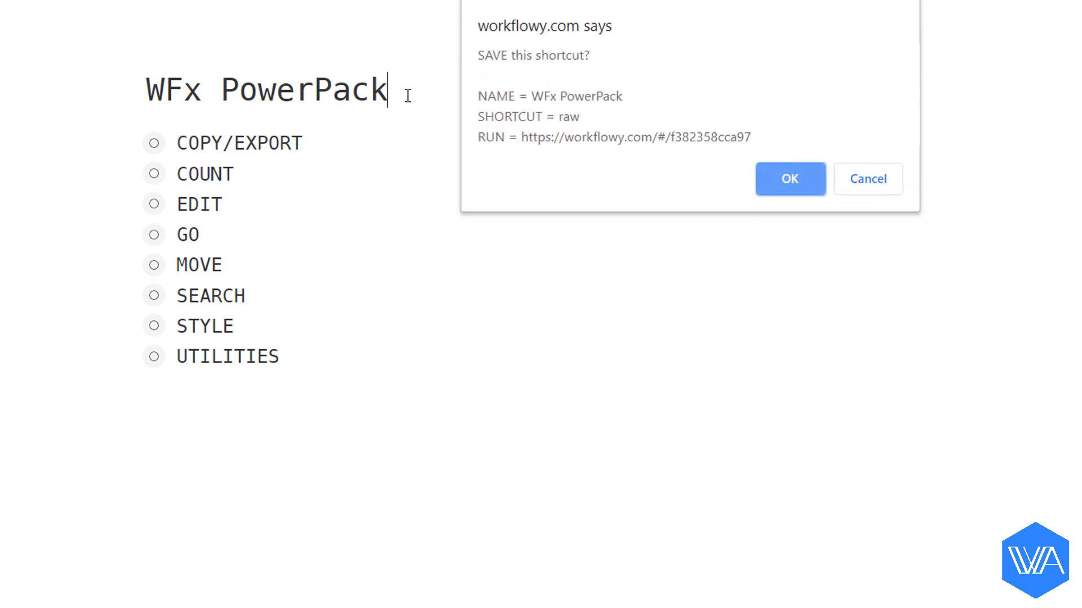
pyautogui.click(788, 179)
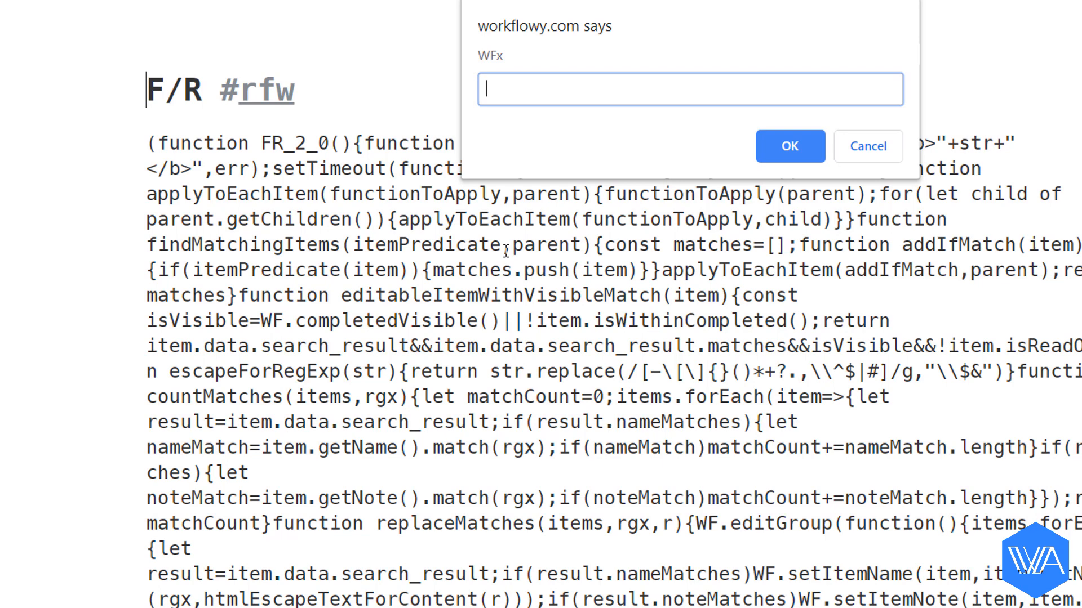
# Run the WFx save-shortcut command and enter 'fr' for the F/R Find/Replace script
pyautogui.write('wfs')
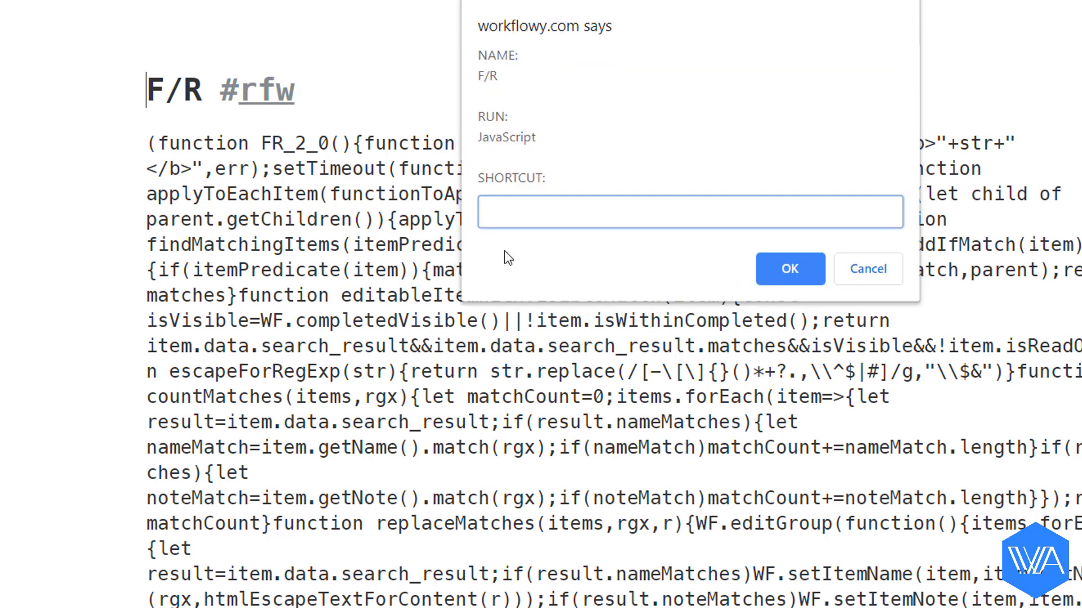
pyautogui.click(690, 213)
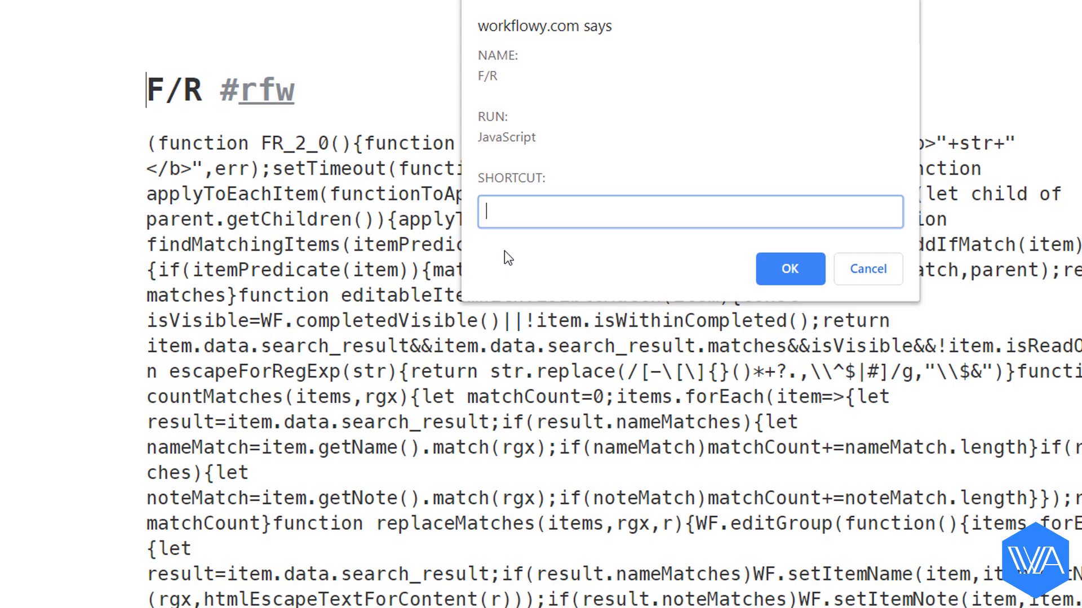
pyautogui.write('fr')
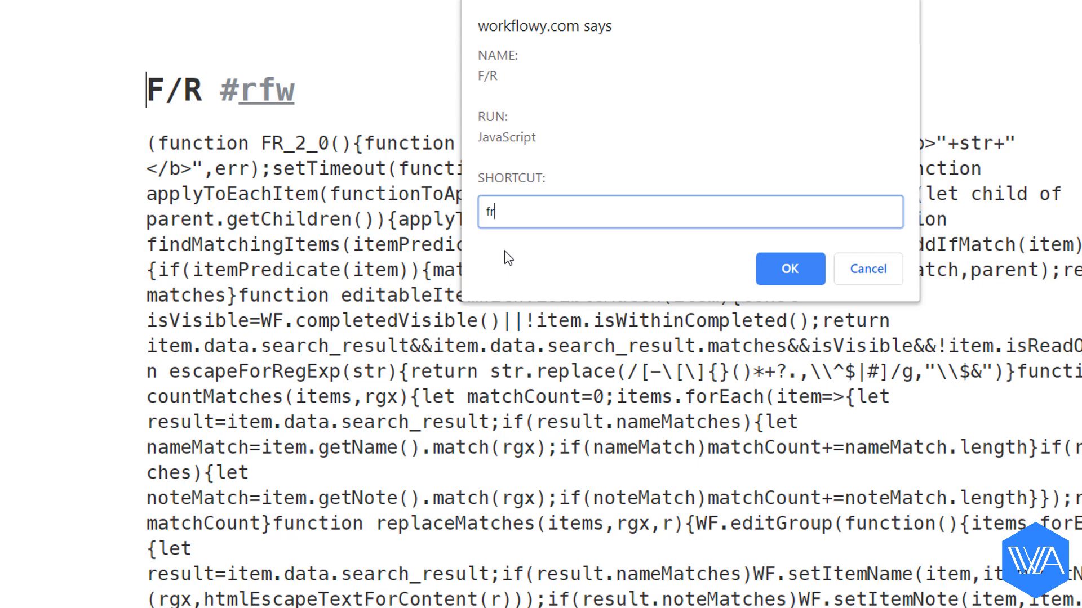
pyautogui.click(789, 268)
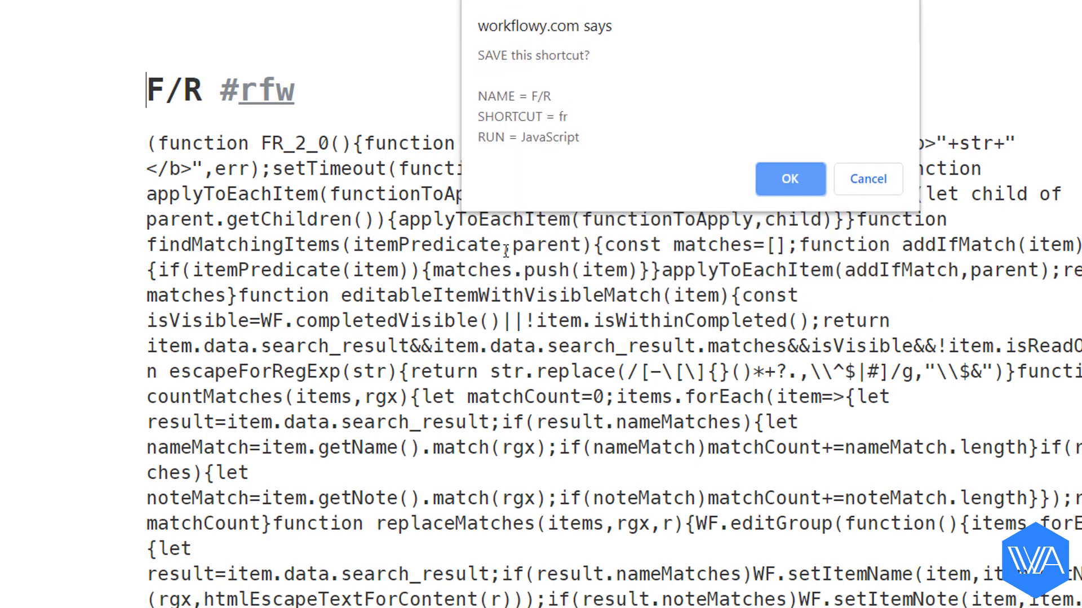